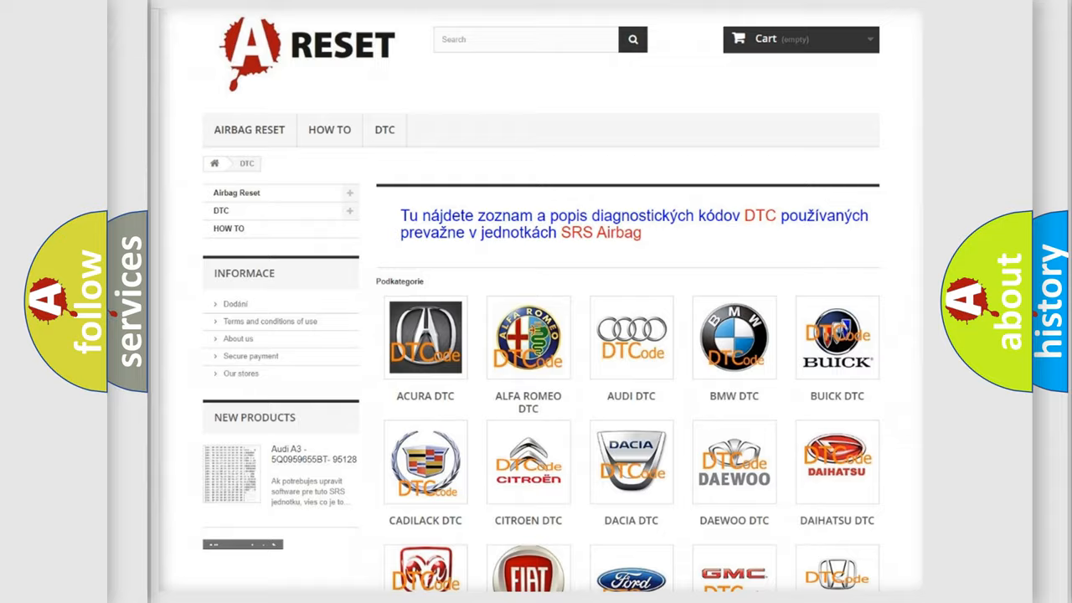
- Open the PONTIAC DTC page from the brand grid and browse its trouble-code list
{"action": "scroll", "scroll_direction": "down", "scroll_amount": 3}
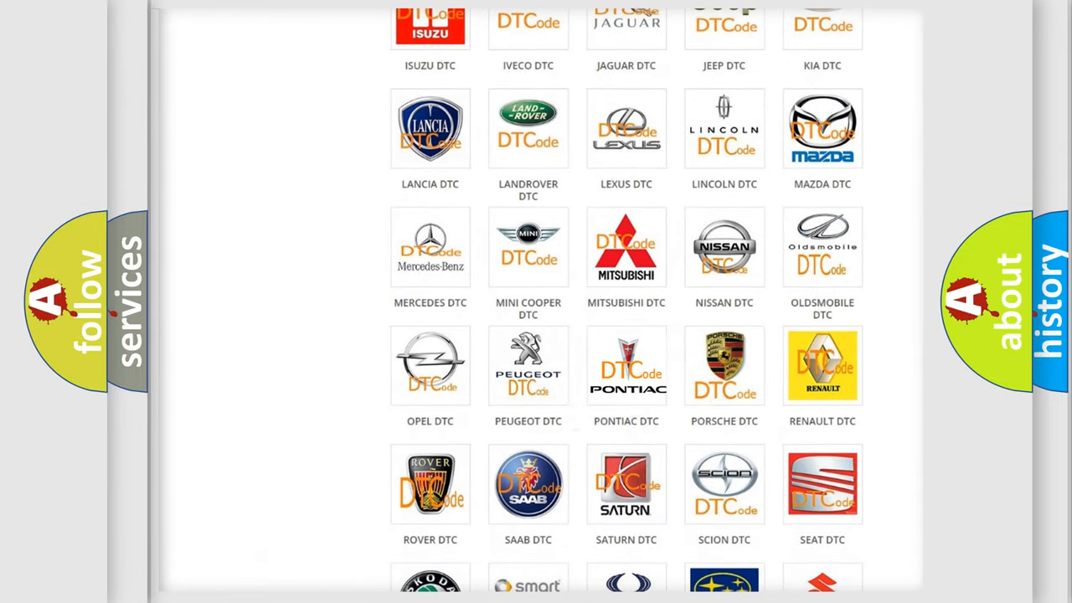
{"action": "left_click", "coordinate": [626, 365]}
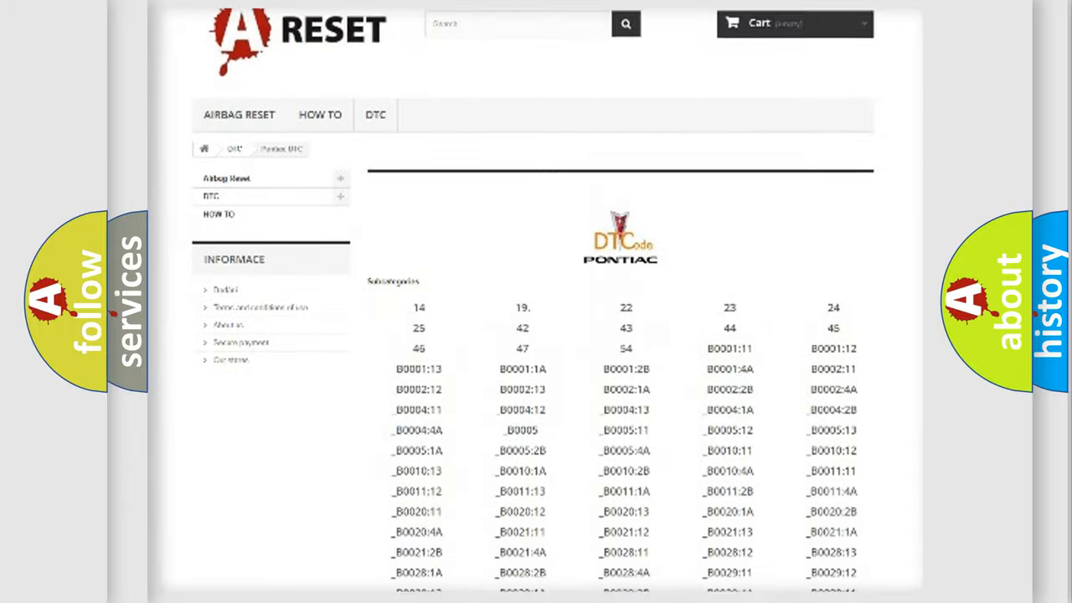
{"action": "scroll", "scroll_direction": "down", "scroll_amount": 3}
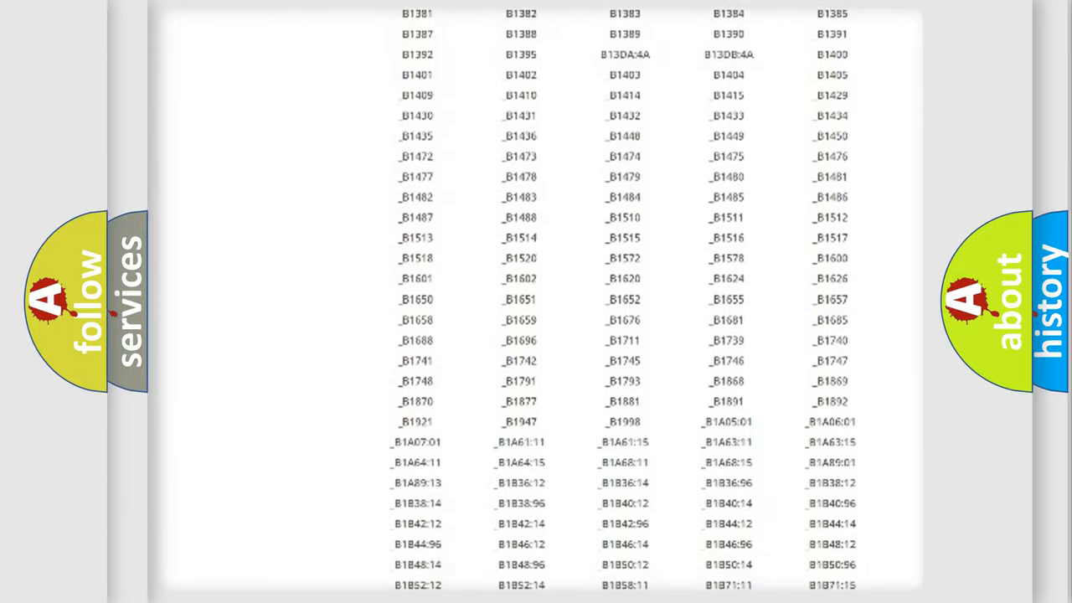